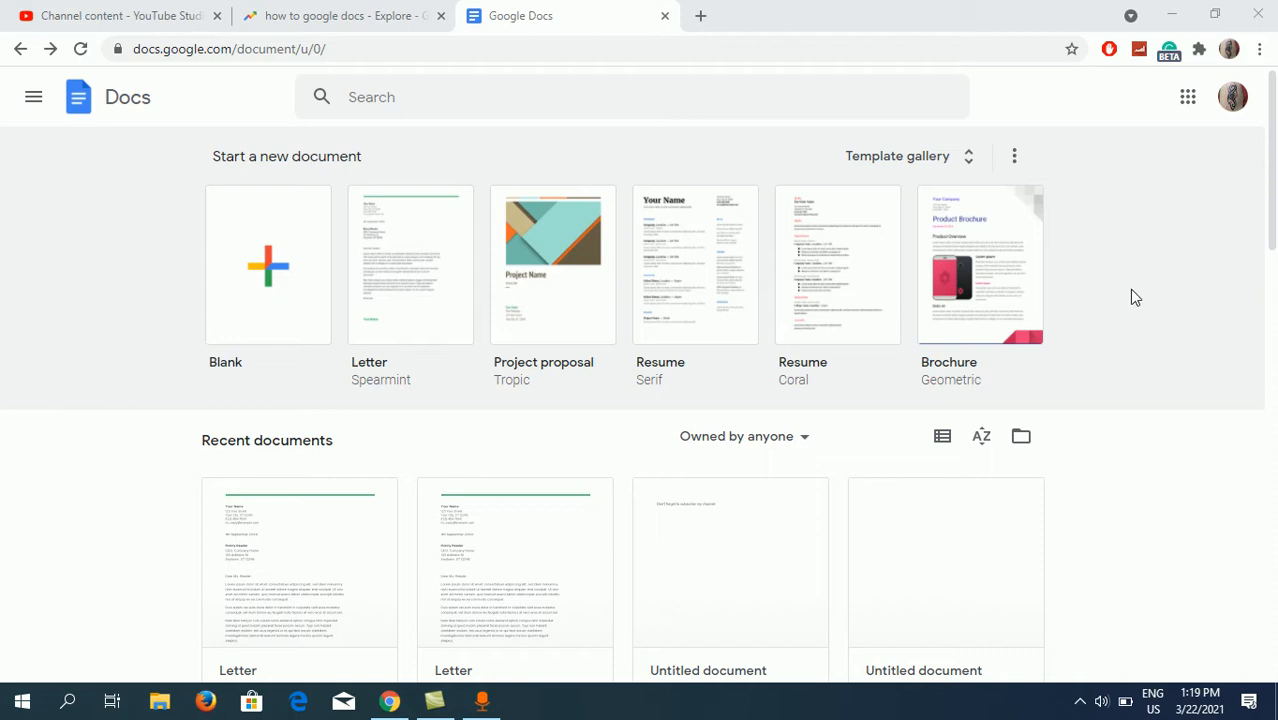
mouse_move(485, 187)
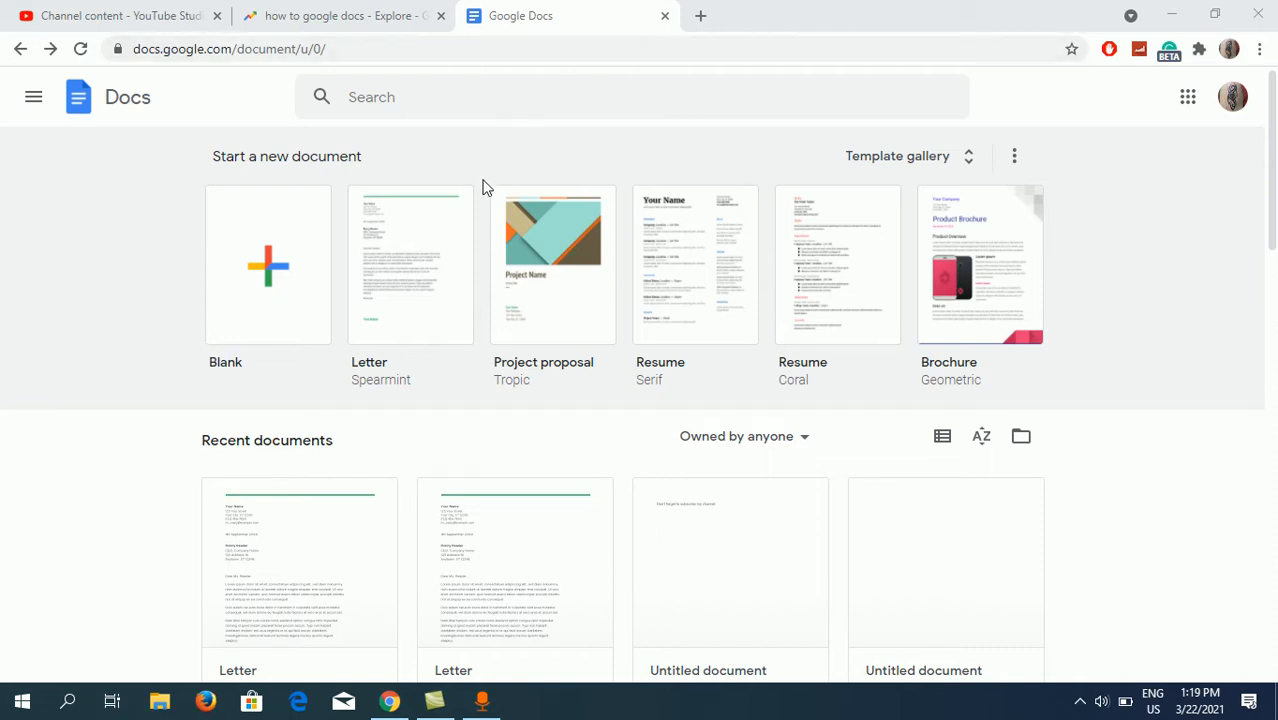
mouse_move(444, 238)
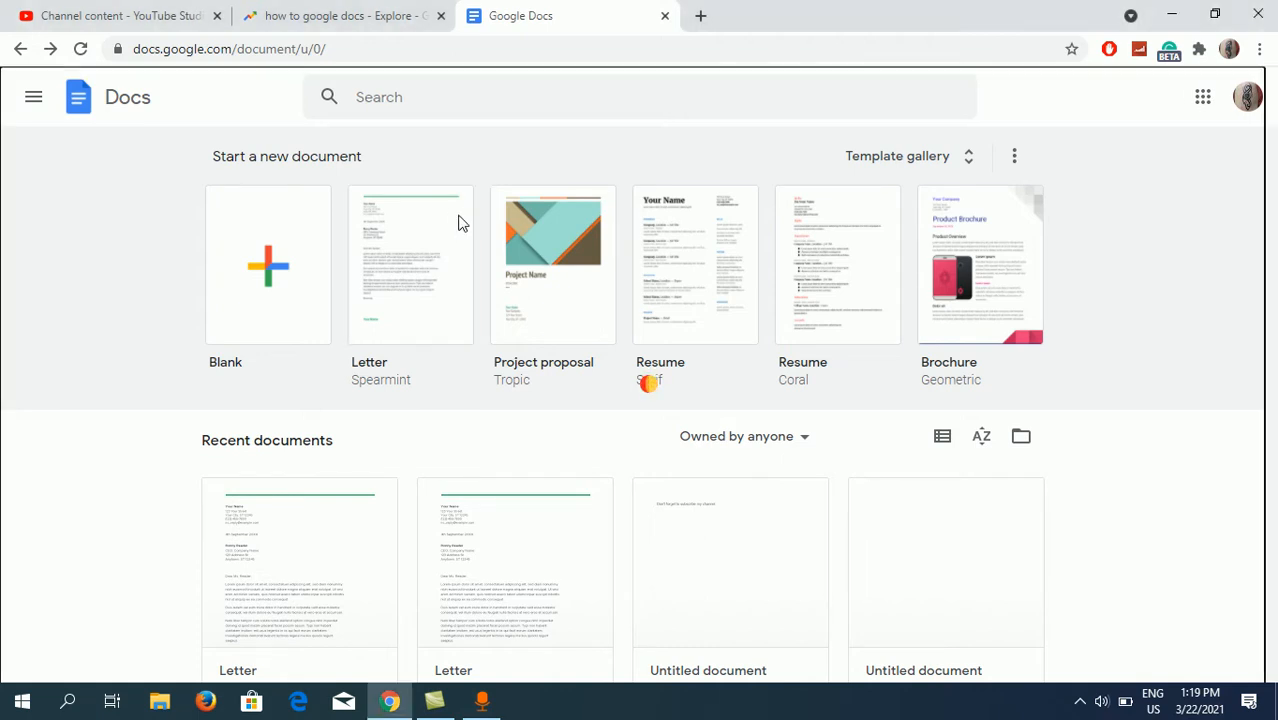
mouse_move(627, 147)
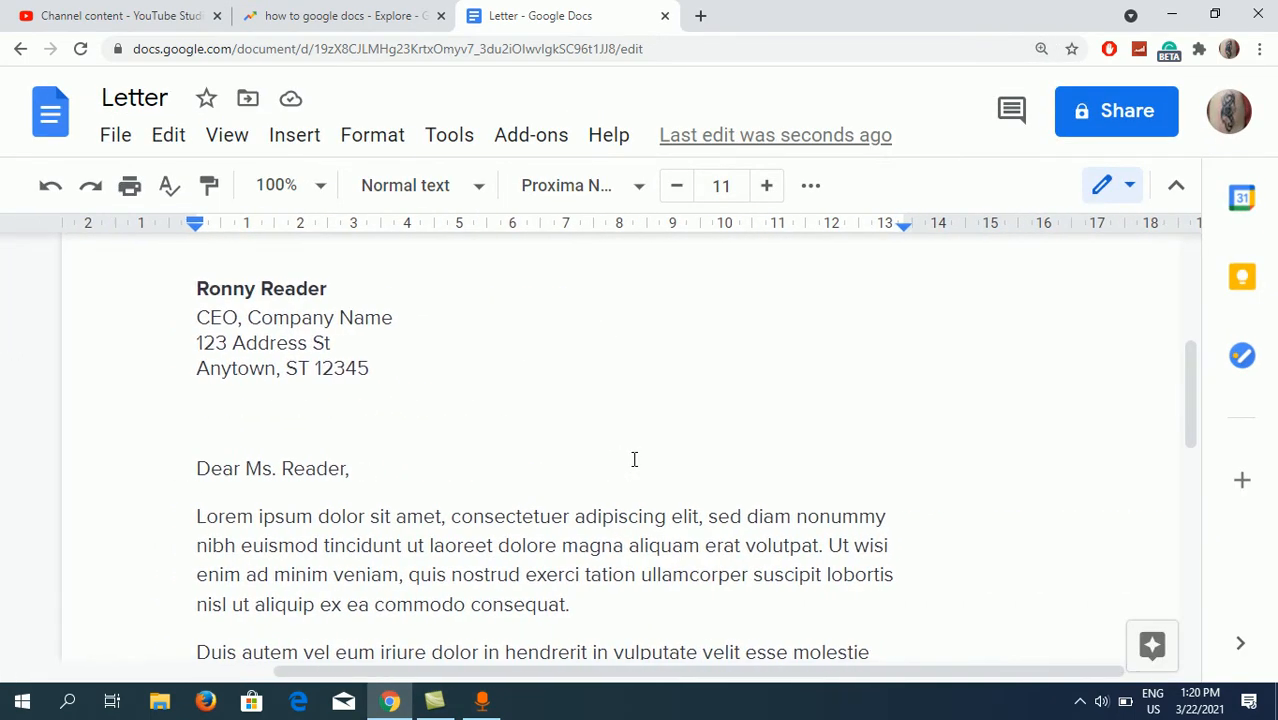
scroll(down, 3)
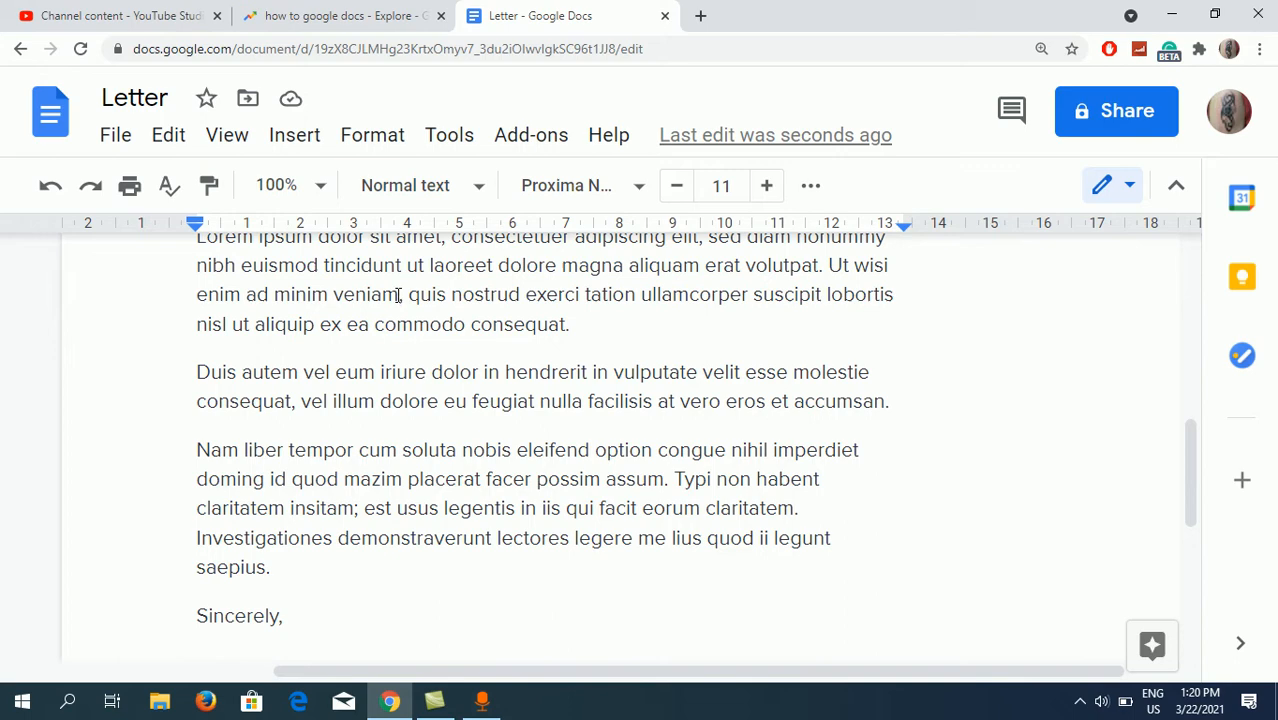
mouse_move(294, 135)
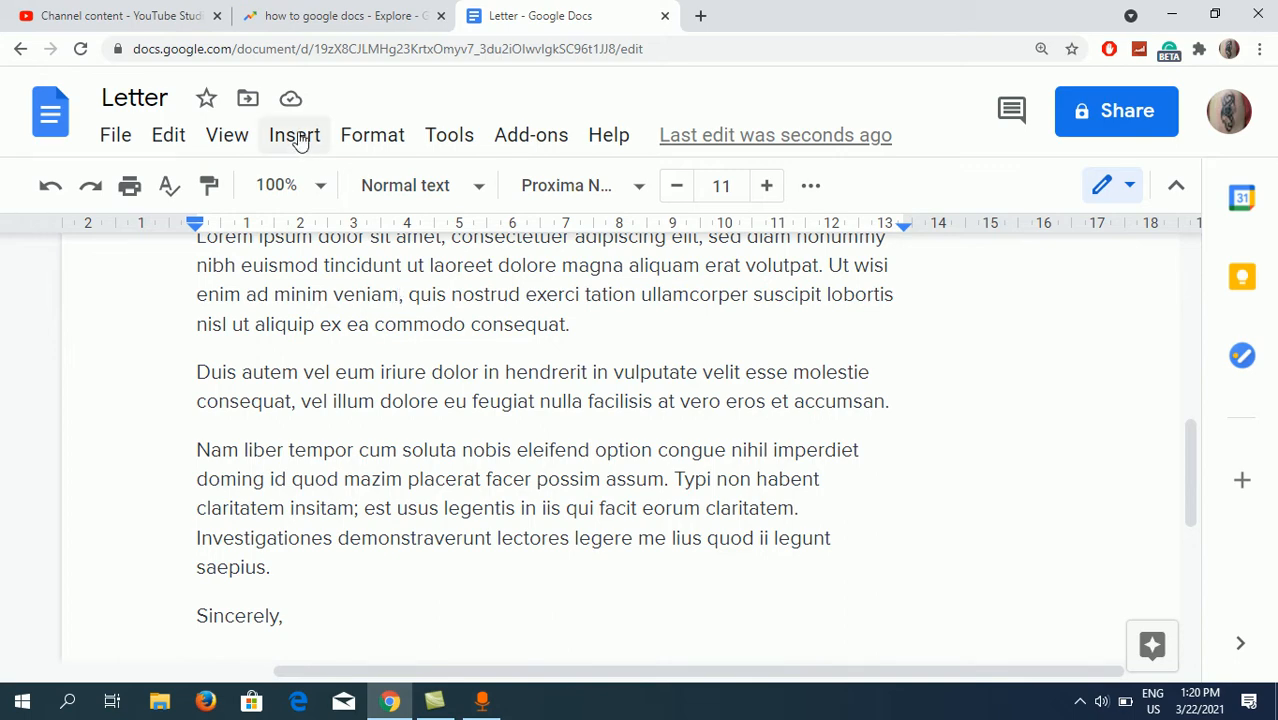
Open the Insert menu to add a footnote to the letter
click(293, 134)
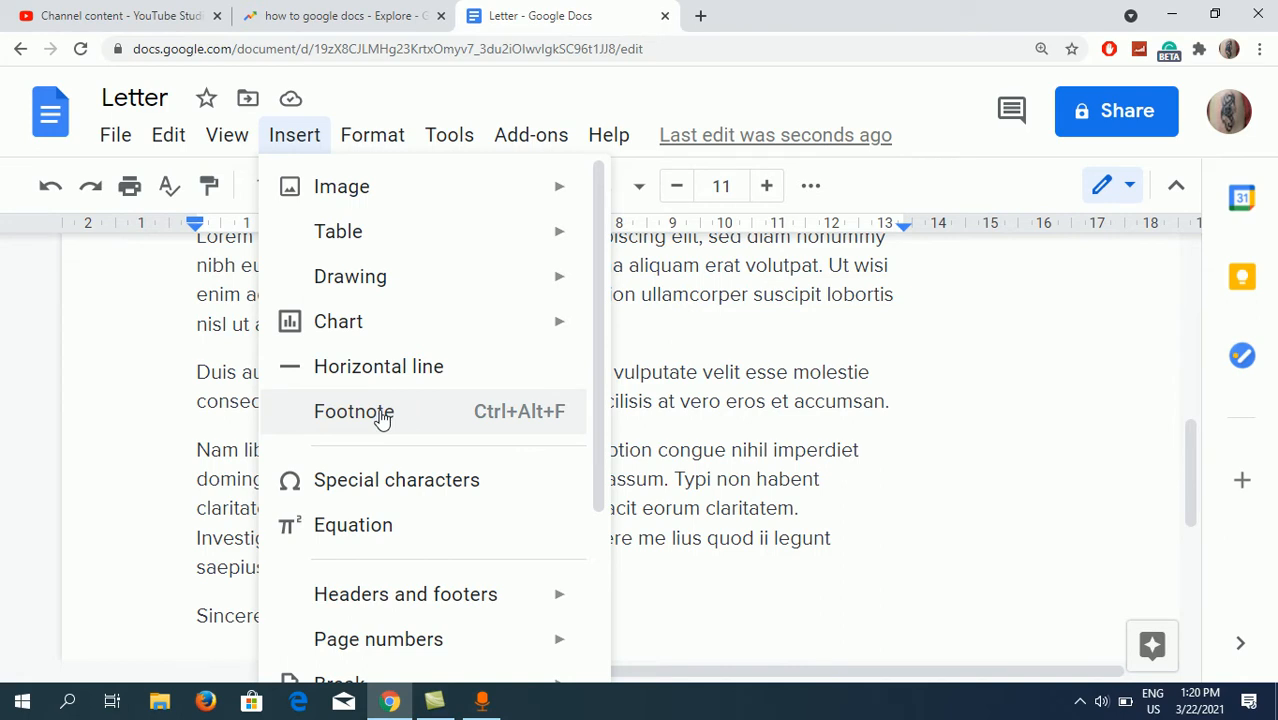
mouse_move(481, 423)
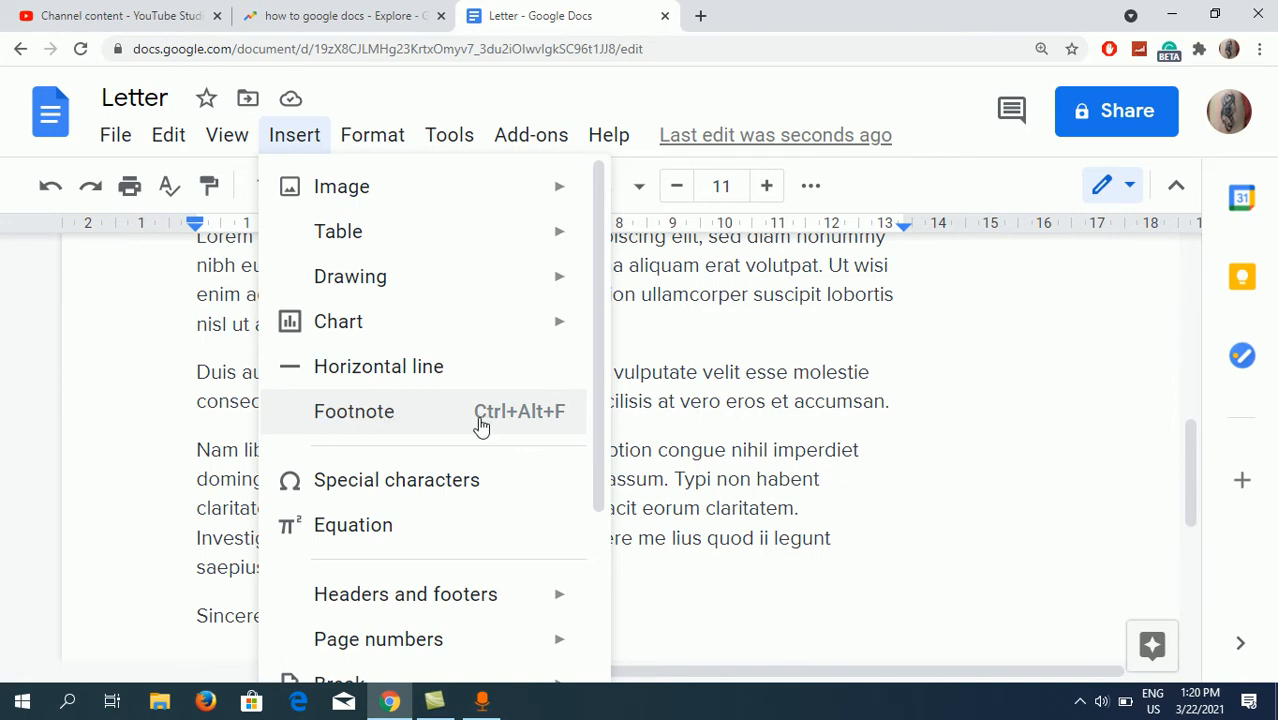
mouse_move(444, 417)
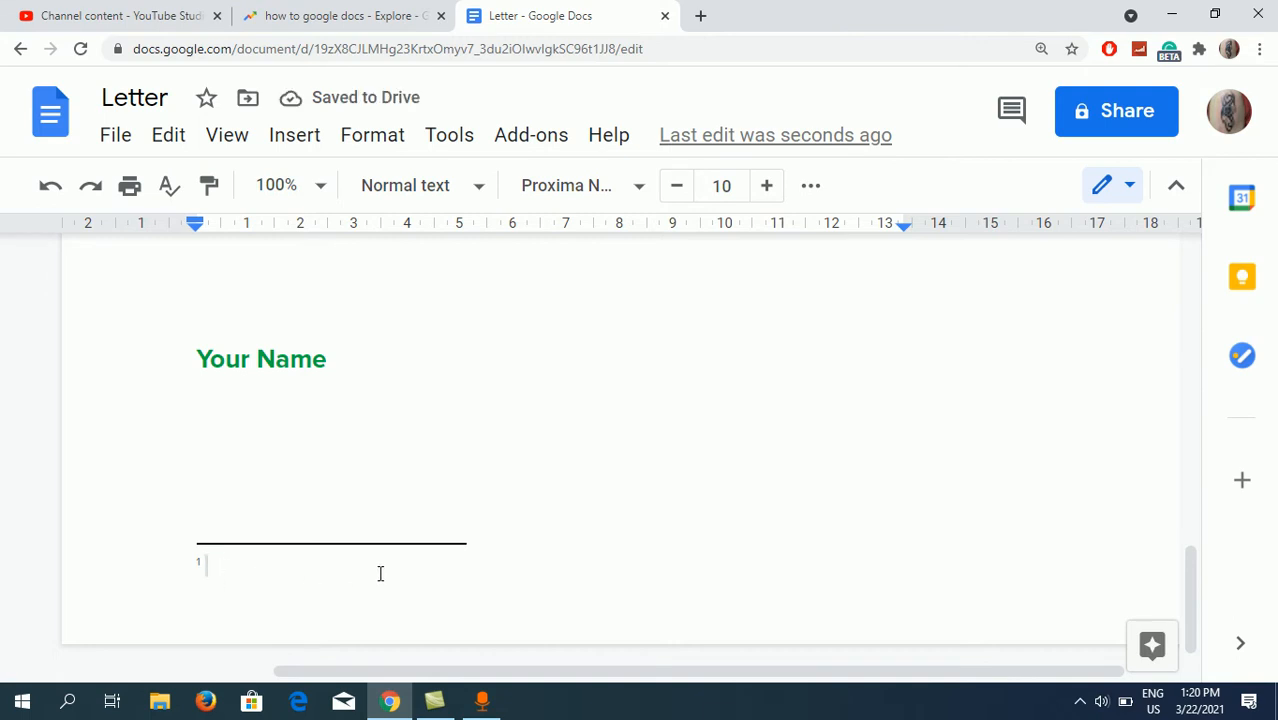
Type "Don't forget to subscribe my channel." as footnote 1's text
text(Dont)
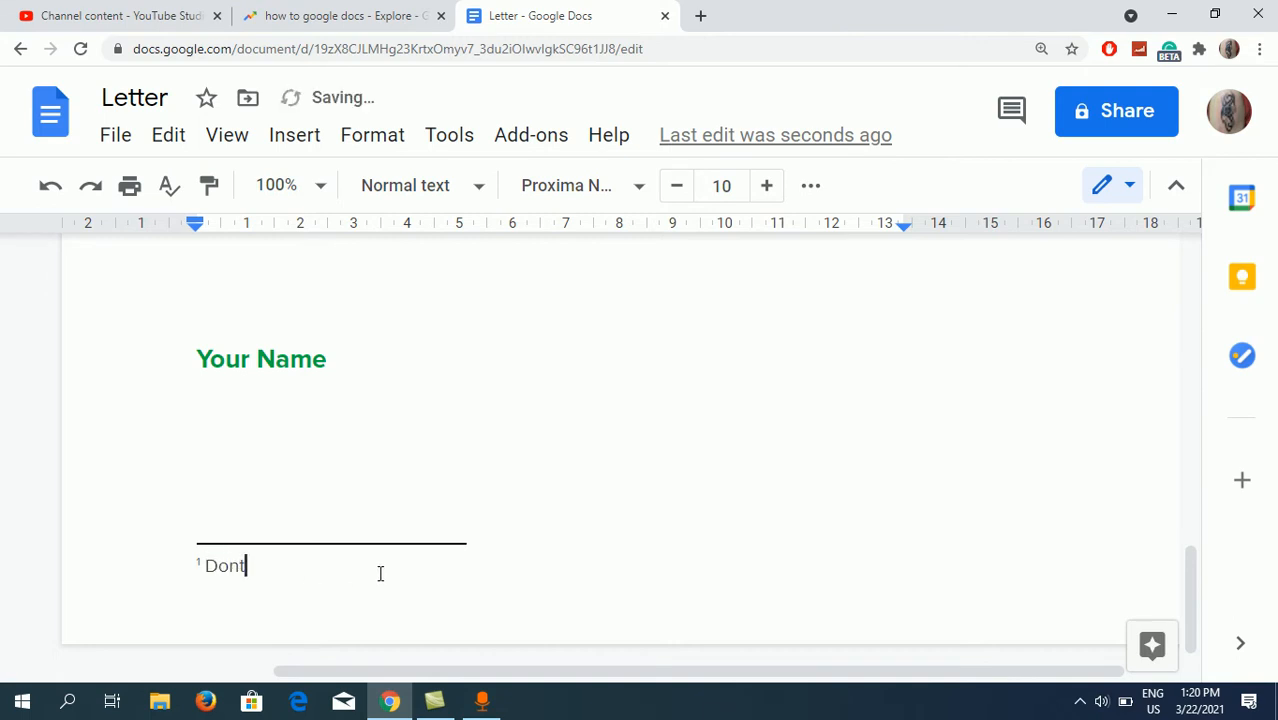
text('t for)
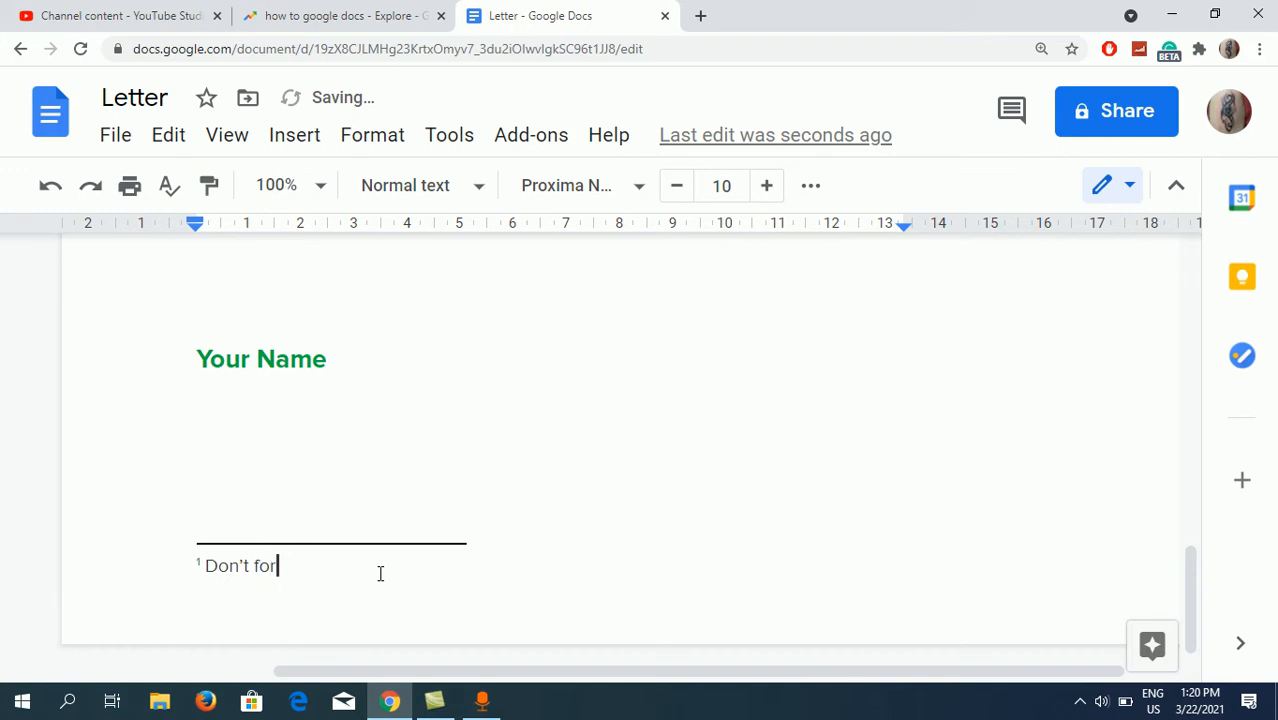
text(get to subscri)
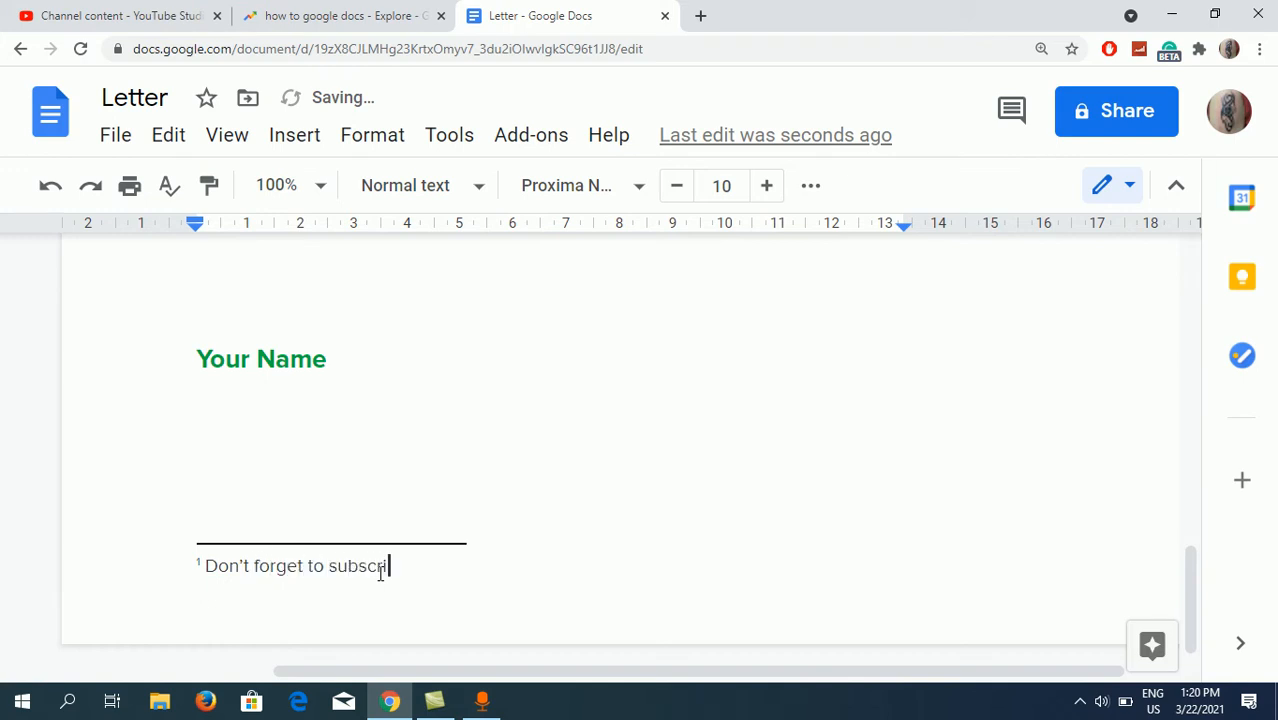
text(be my channel)
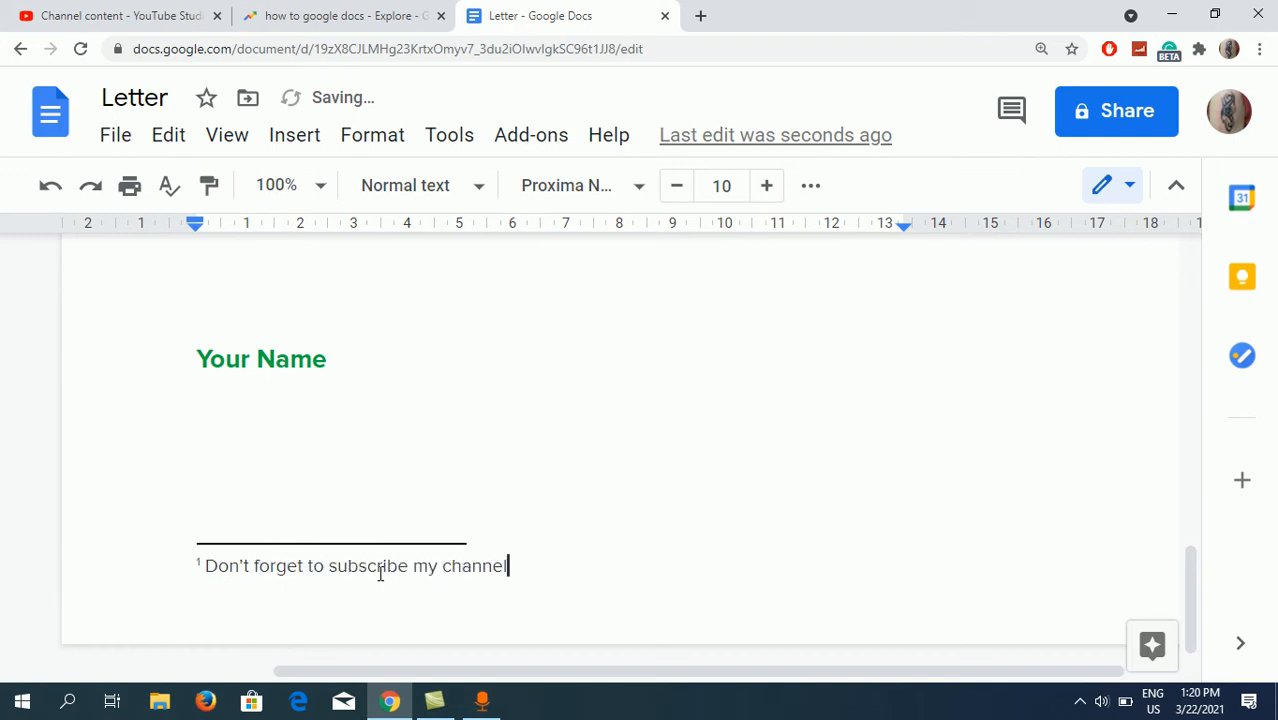
text(.)
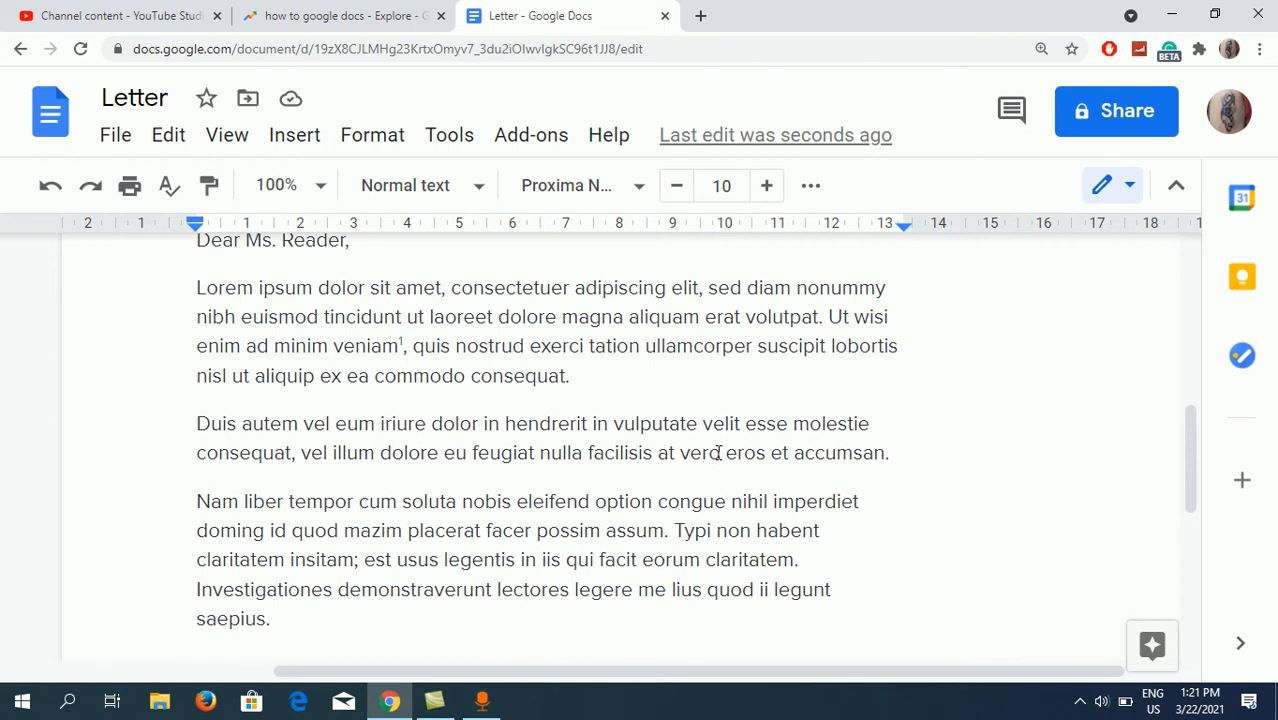
Place the cursor after 'vero' and open the Insert menu for a second footnote
double_click(700, 452)
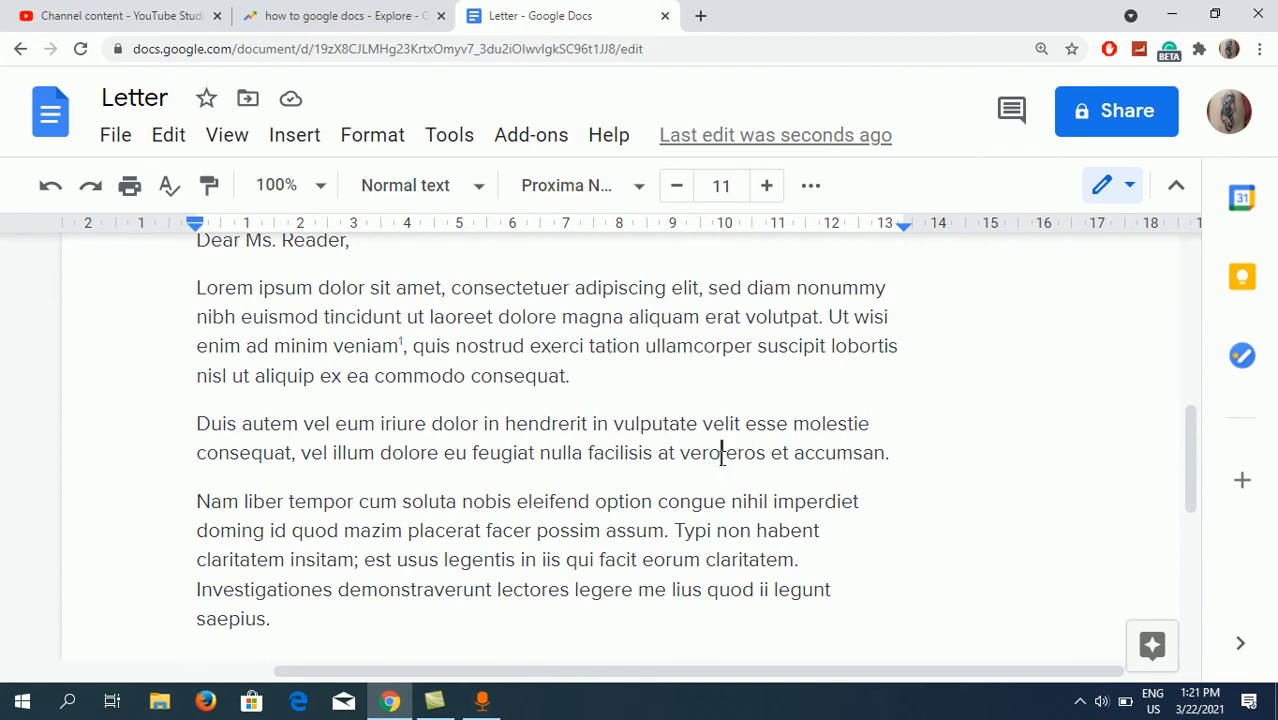
mouse_move(227, 135)
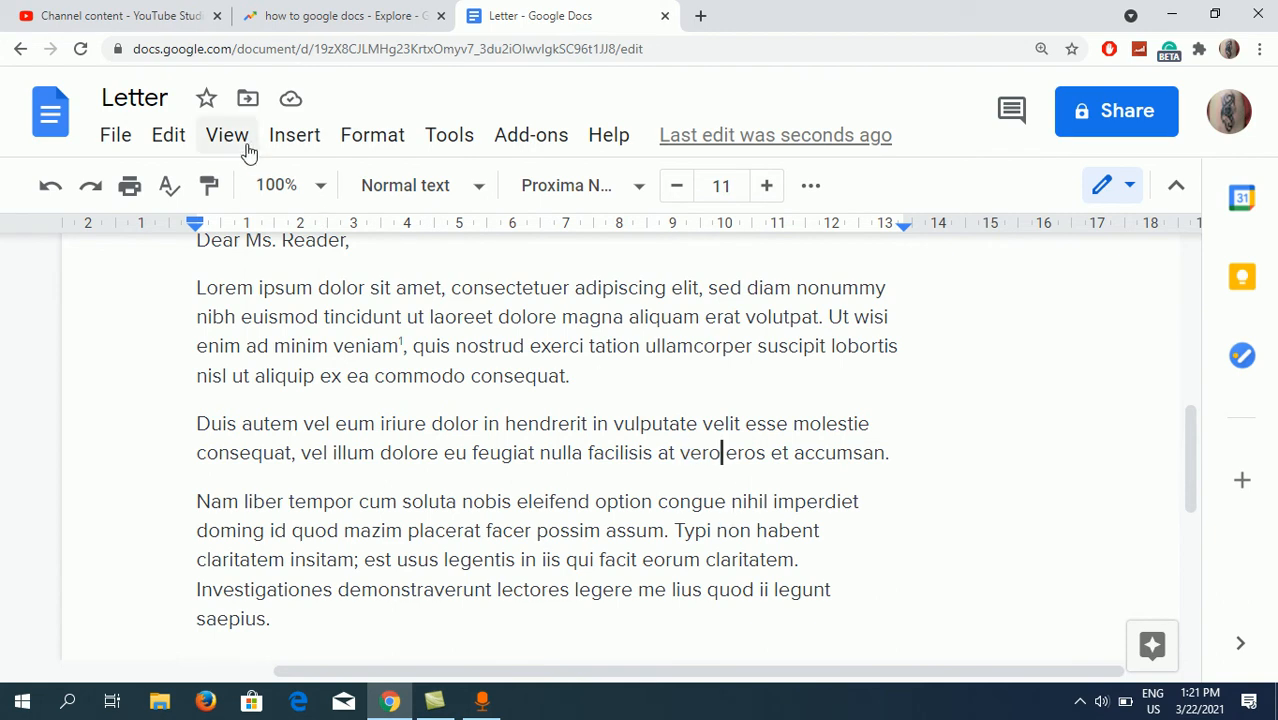
click(294, 134)
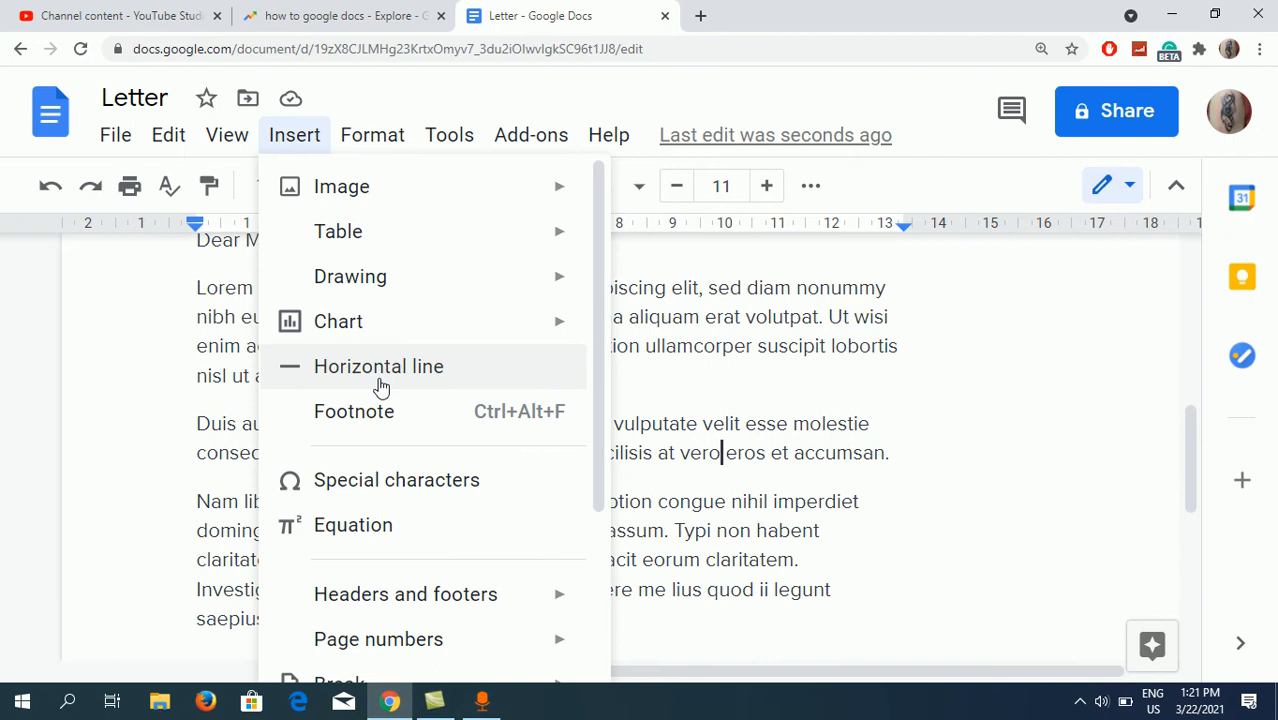
mouse_move(443, 412)
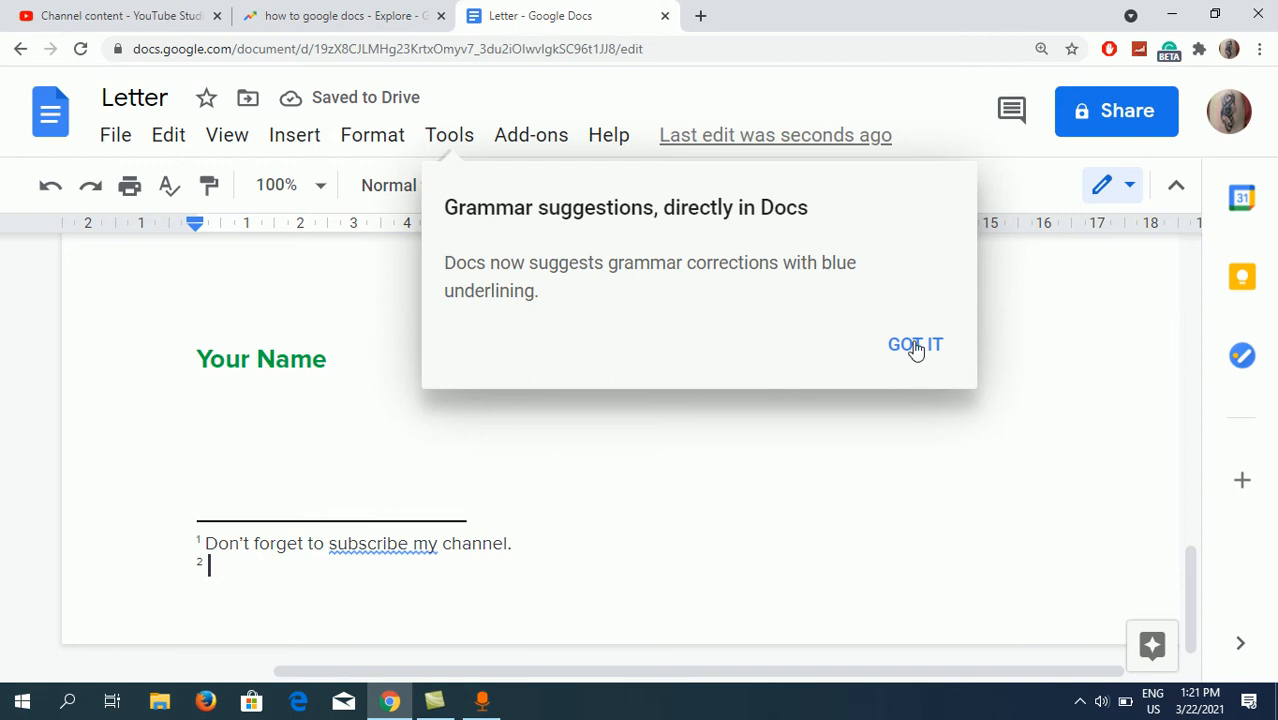
Dismiss the grammar tip and start footnote 2 with 'Press bell no'
click(914, 344)
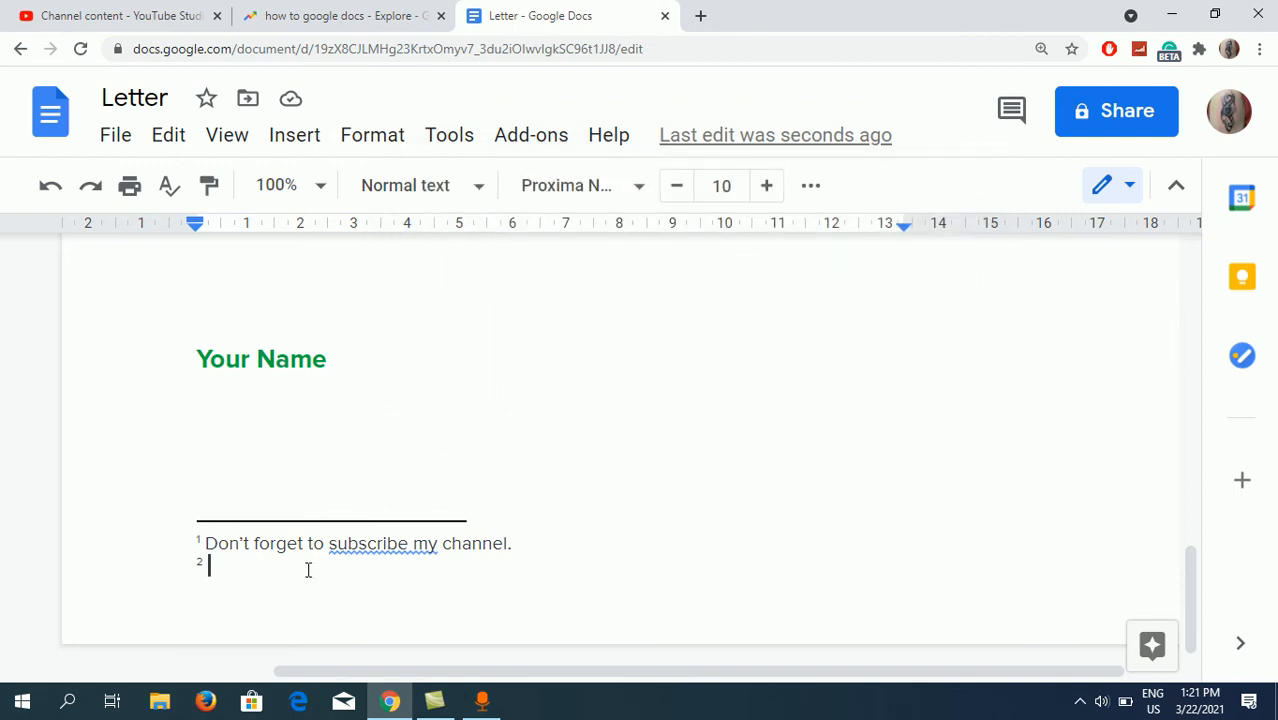
text(Press)
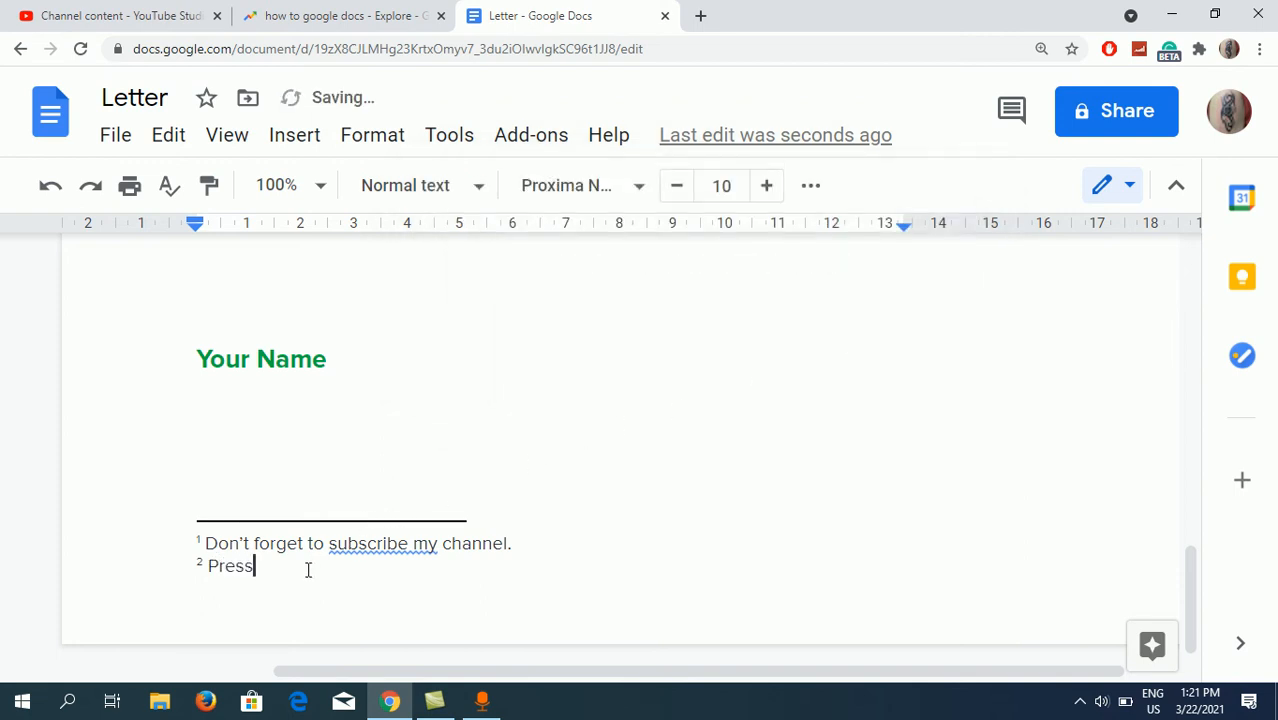
text(bell no)
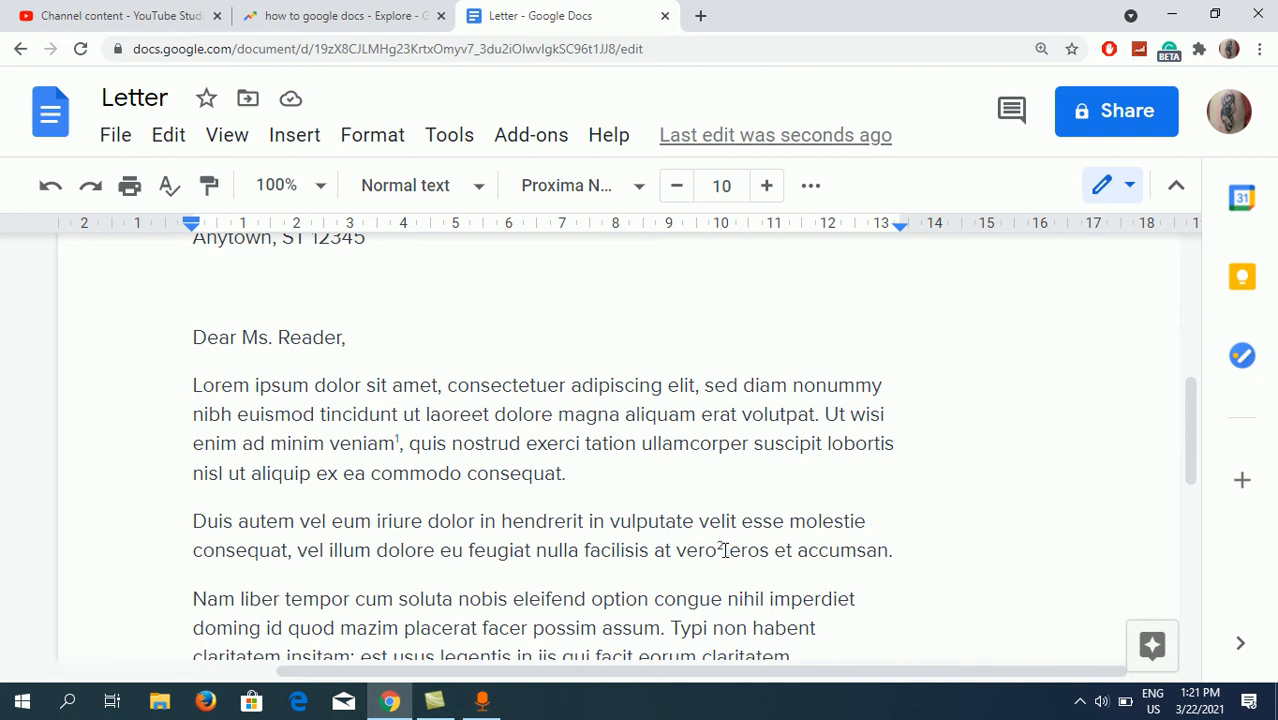
Delete the second footnote marker after 'vero' and scroll down to verify footnotes
click(766, 185)
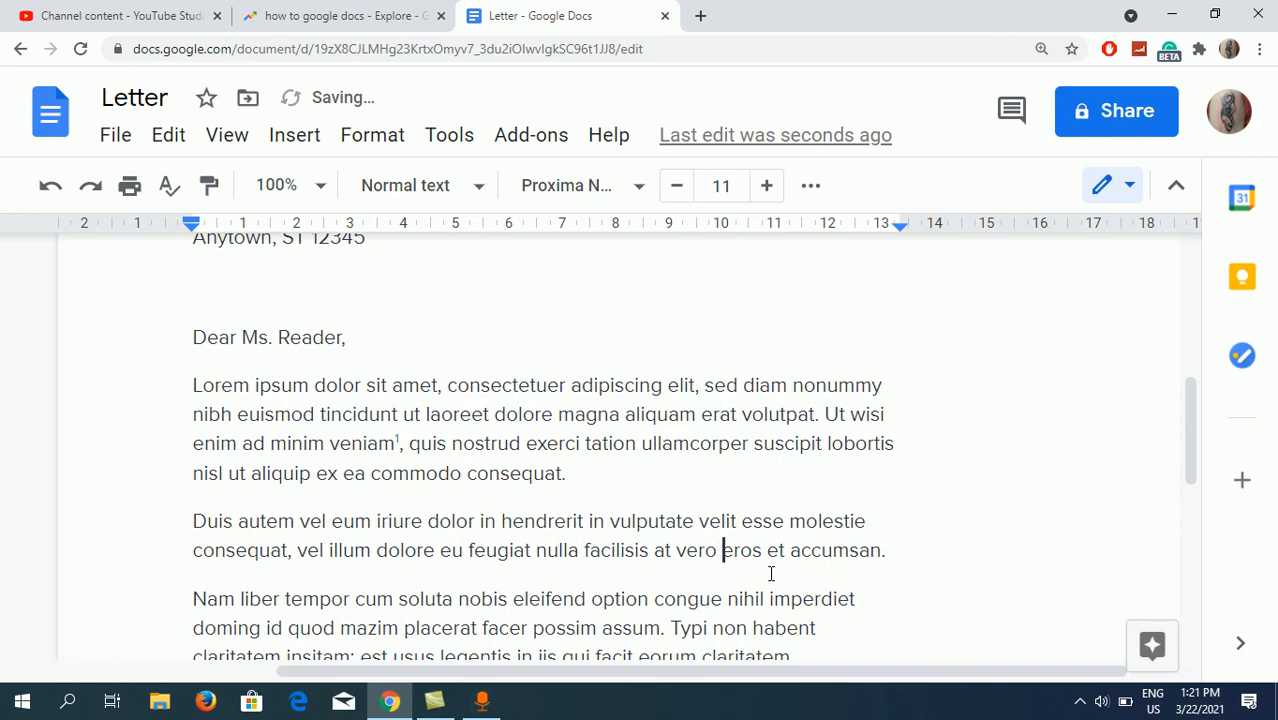
scroll(down, 3)
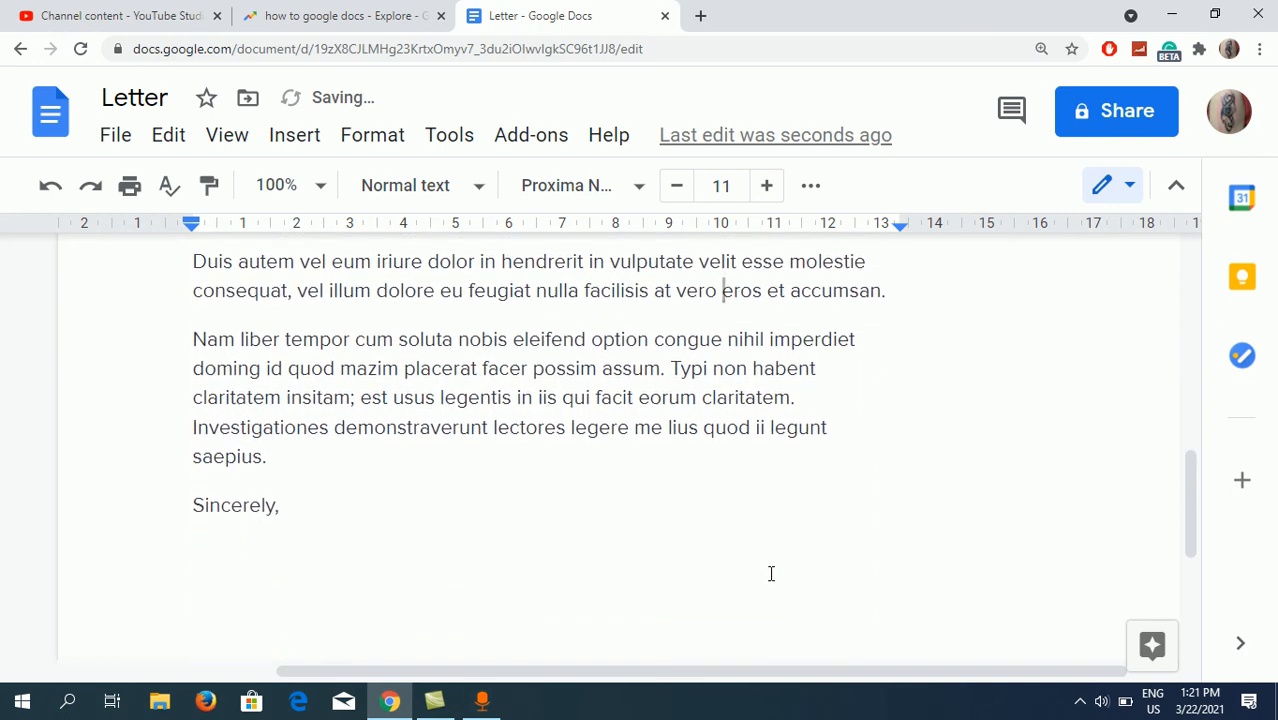
scroll(down, 3)
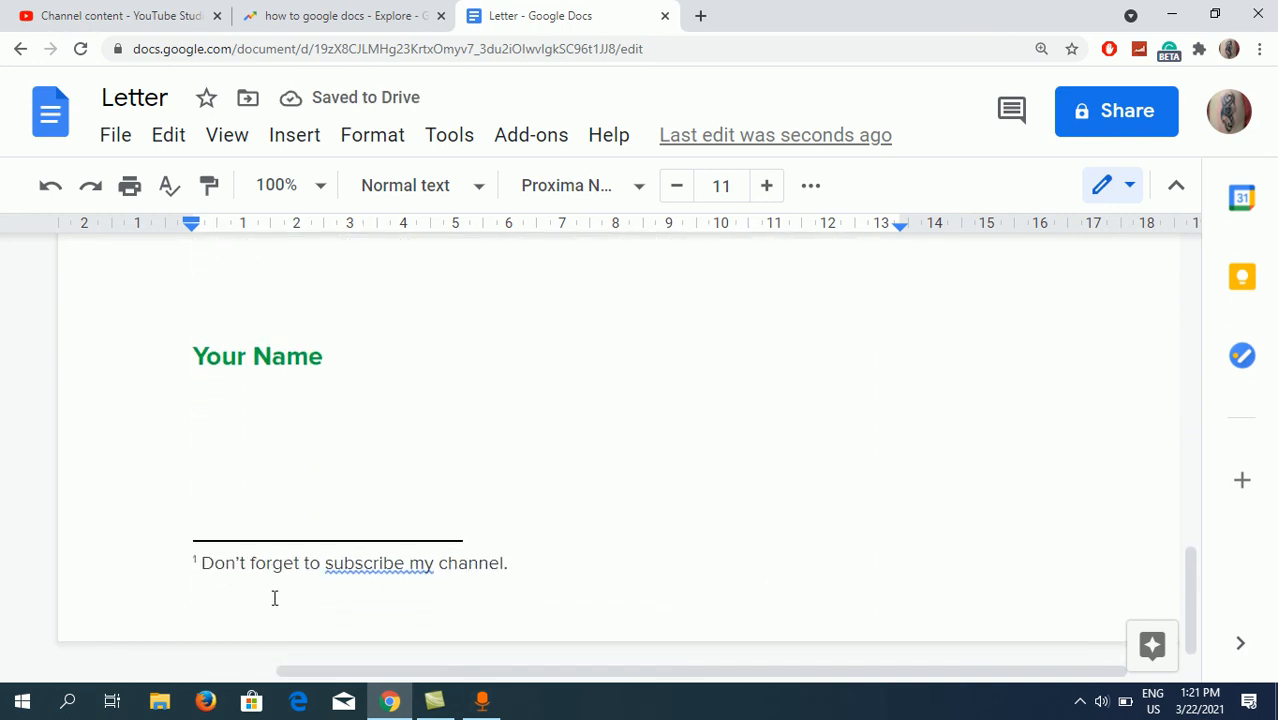